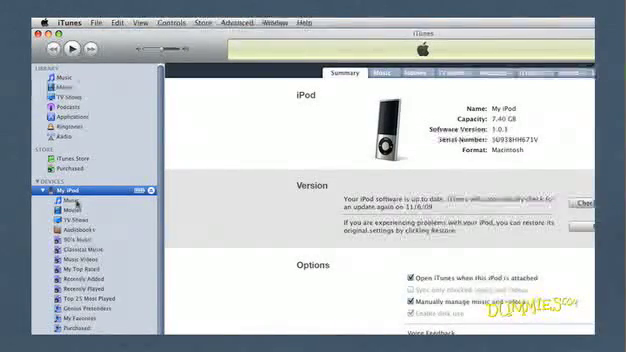
Step: Select Music under My iPod in the Devices sidebar to list the iPod's songs
left_click(47, 201)
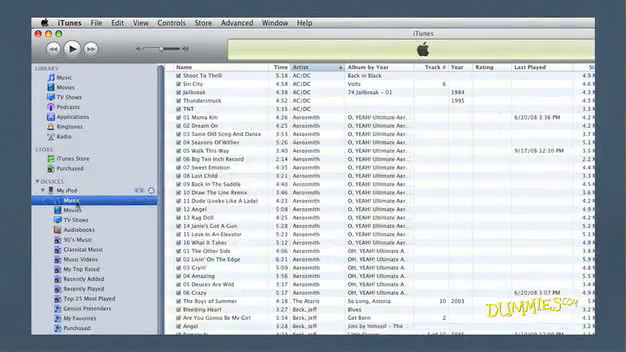